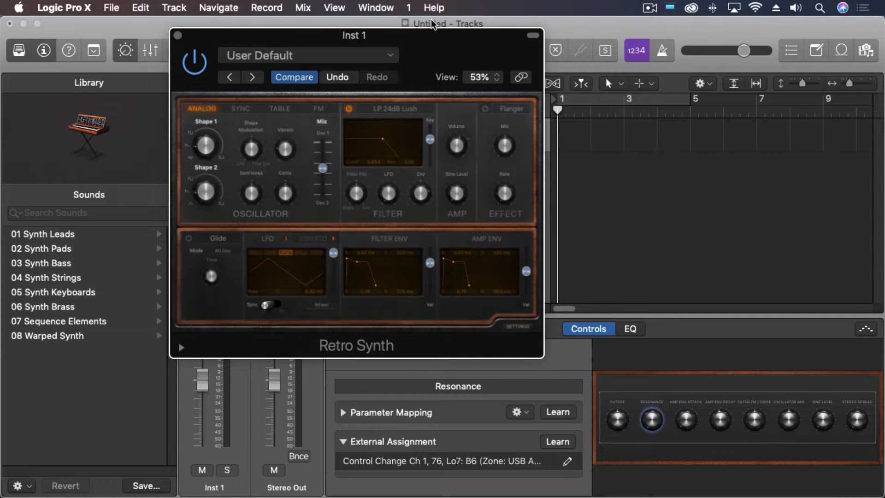
{"action": "mouse_move", "coordinate": [422, 45]}
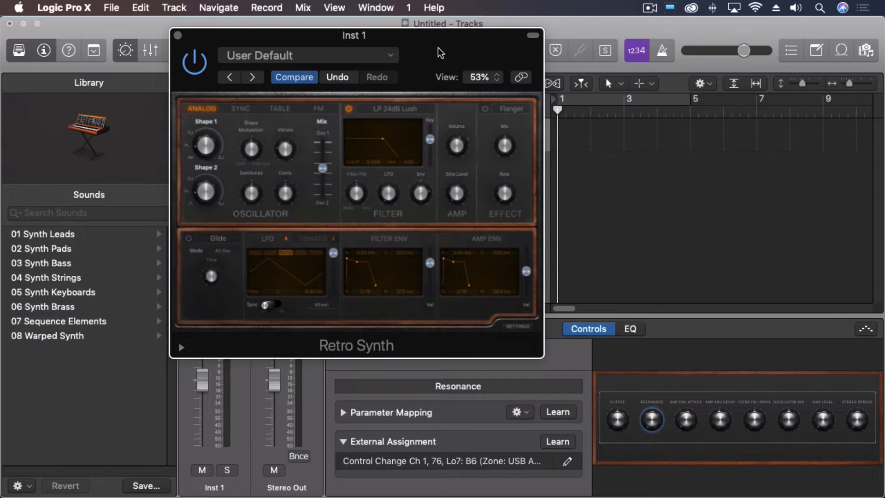
{"action": "mouse_move", "coordinate": [710, 425]}
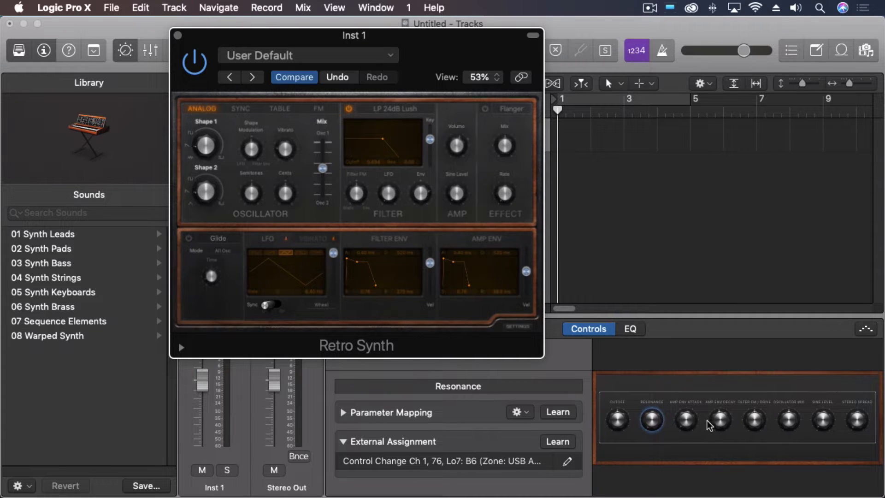
{"action": "mouse_move", "coordinate": [841, 431]}
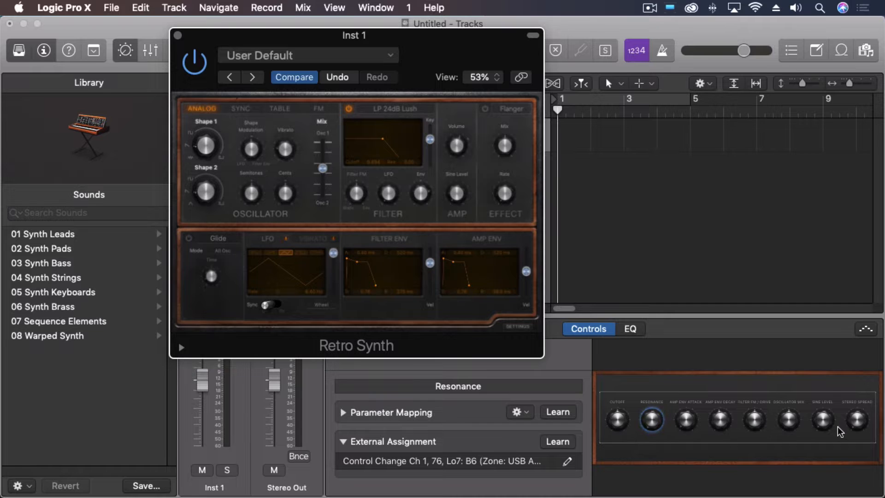
{"action": "mouse_move", "coordinate": [609, 424]}
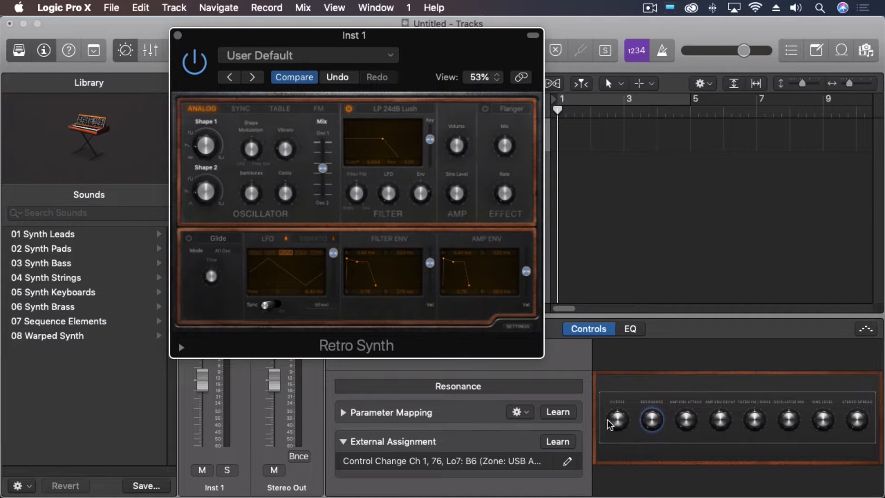
Inspect the controller assignments of the Cutoff, Filter FM/Drive, Sine Level and Stereo Spread knobs
{"action": "left_click", "coordinate": [617, 420]}
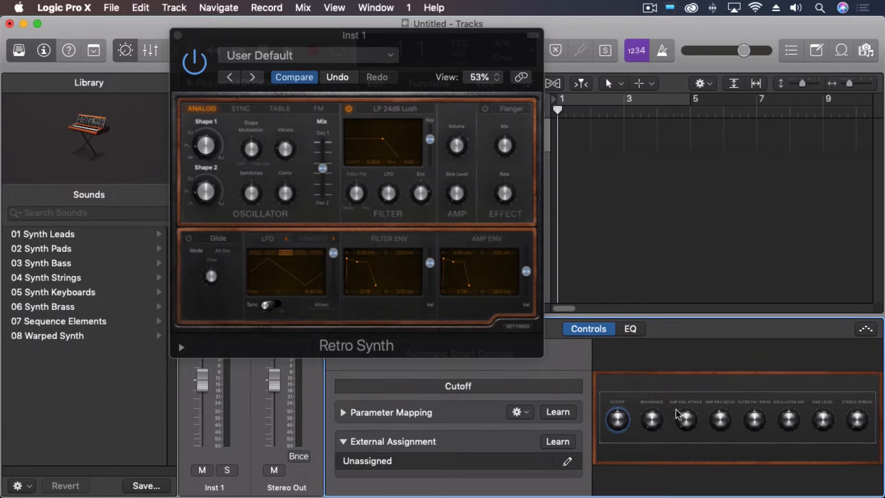
{"action": "mouse_move", "coordinate": [758, 424]}
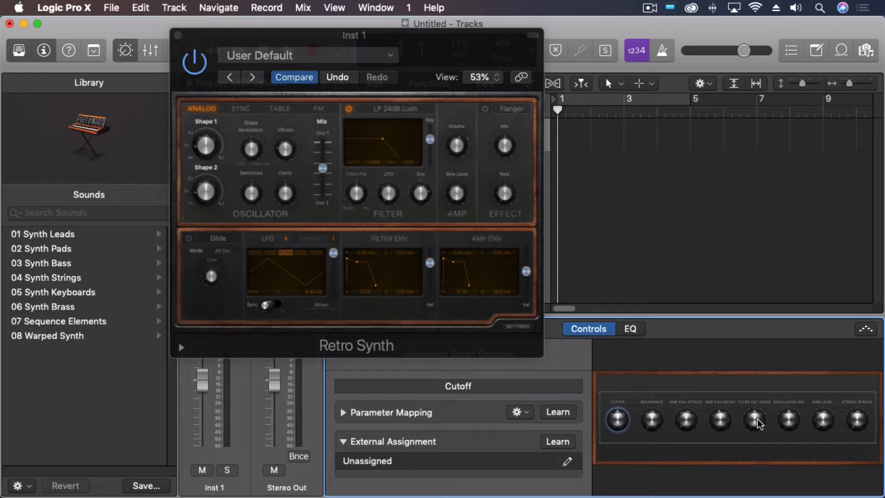
{"action": "left_click", "coordinate": [753, 420]}
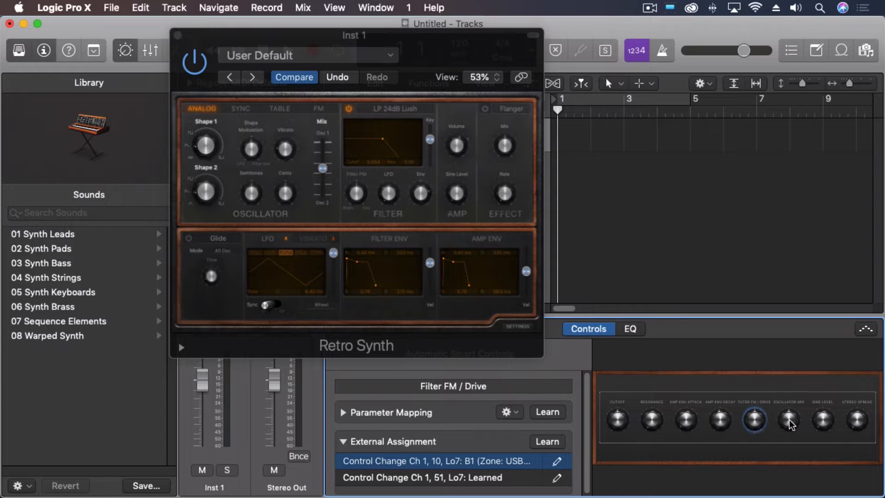
{"action": "left_click", "coordinate": [822, 419]}
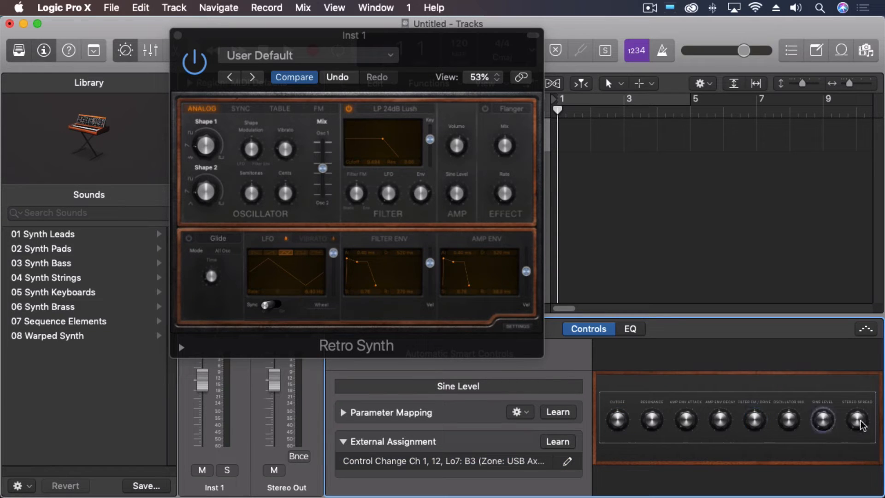
{"action": "left_click", "coordinate": [856, 421]}
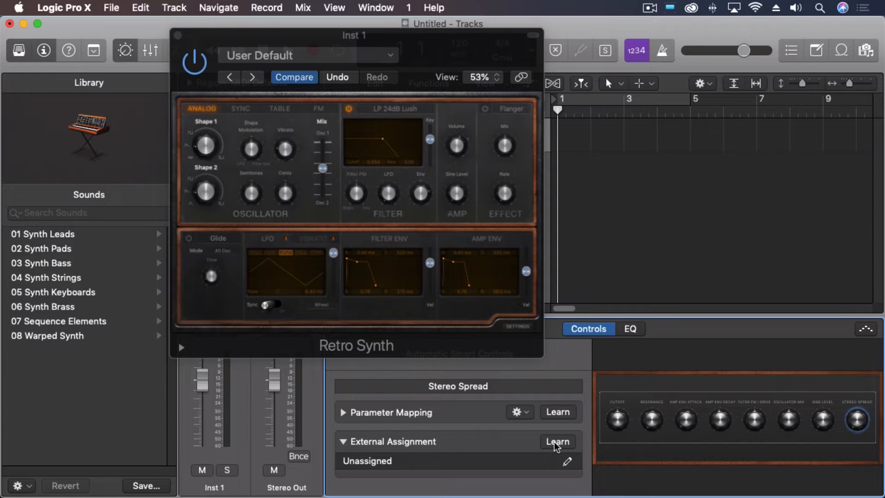
Learn keyboard aftertouch as the external assignment for Stereo Spread
{"action": "left_click", "coordinate": [557, 441]}
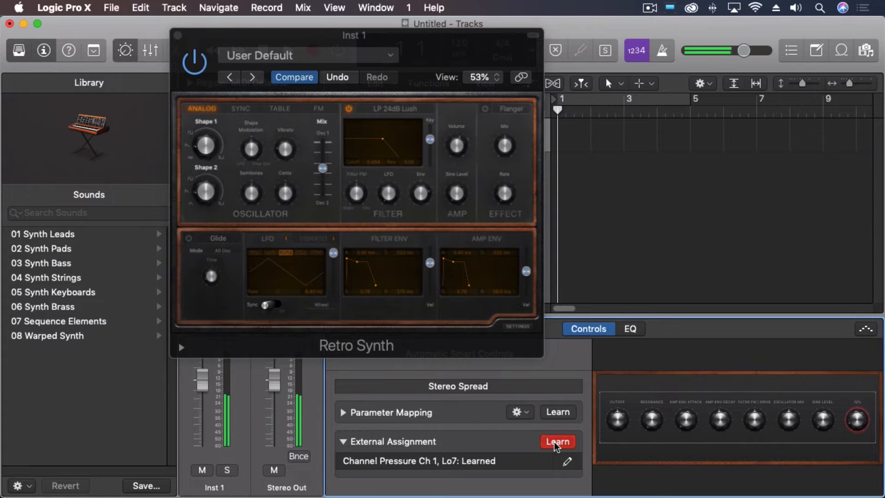
{"action": "left_click", "coordinate": [557, 441]}
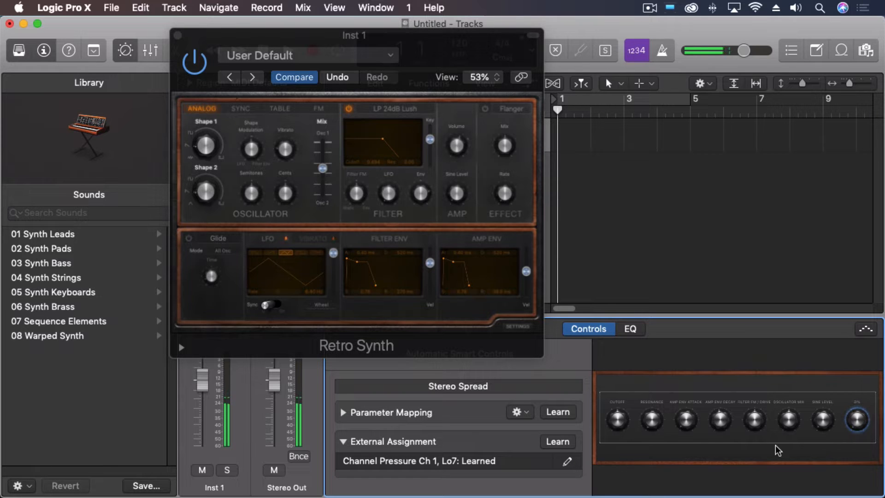
{"action": "left_click", "coordinate": [652, 418]}
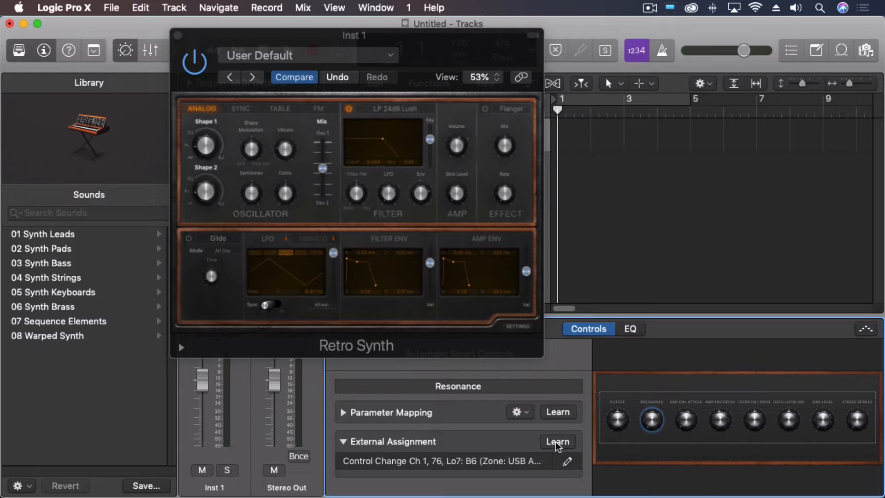
Learn aftertouch for the Resonance knob, replacing its CC 76 assignment
{"action": "left_click", "coordinate": [556, 442]}
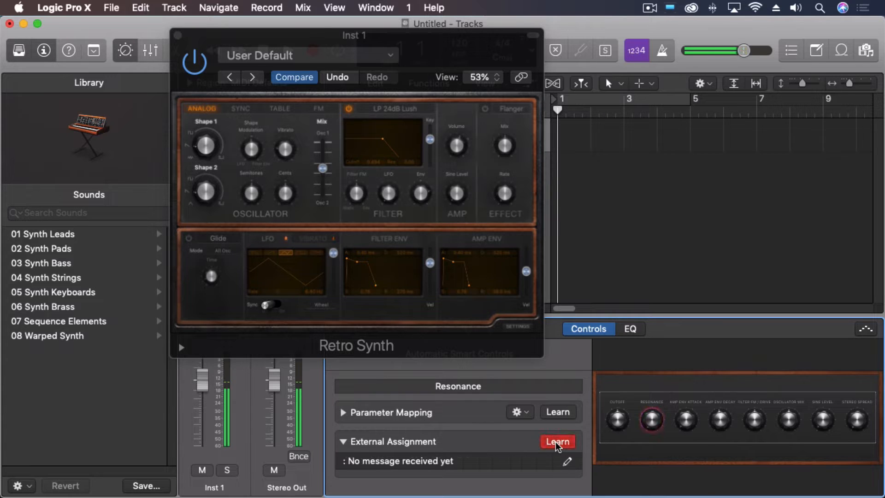
{"action": "left_click", "coordinate": [557, 442]}
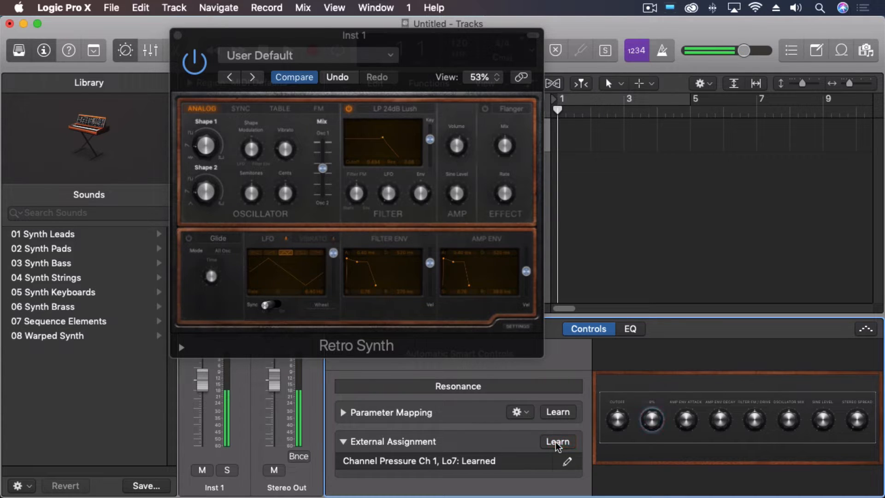
{"action": "left_click", "coordinate": [557, 441]}
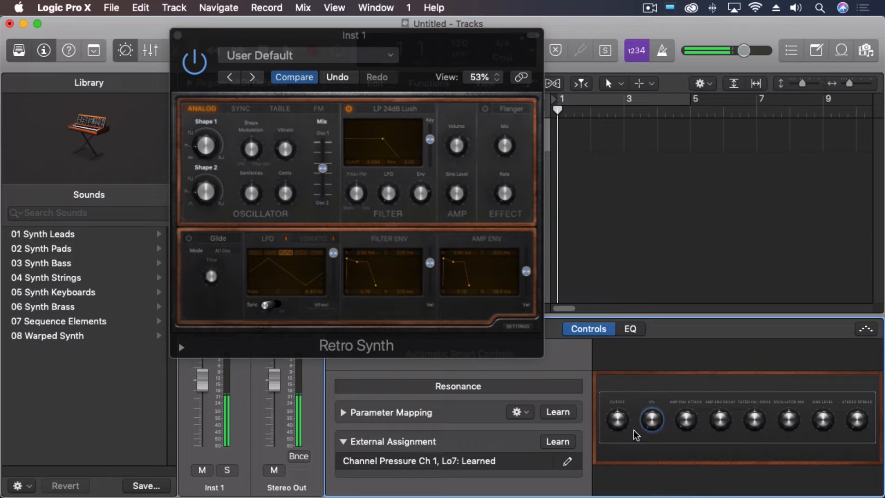
{"action": "mouse_move", "coordinate": [789, 422]}
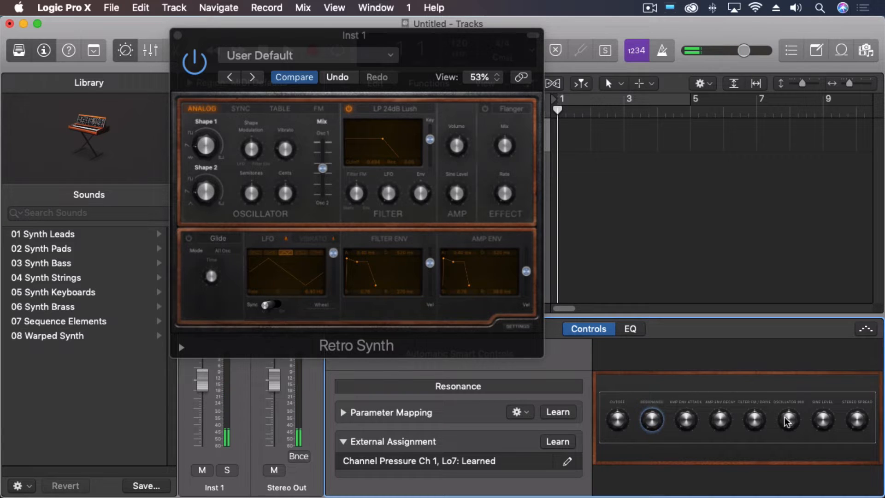
{"action": "mouse_move", "coordinate": [857, 425]}
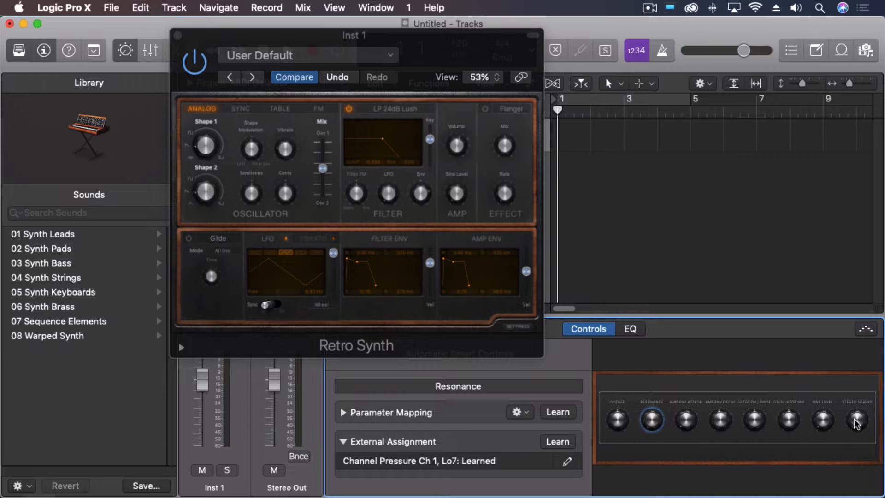
{"action": "mouse_move", "coordinate": [756, 435]}
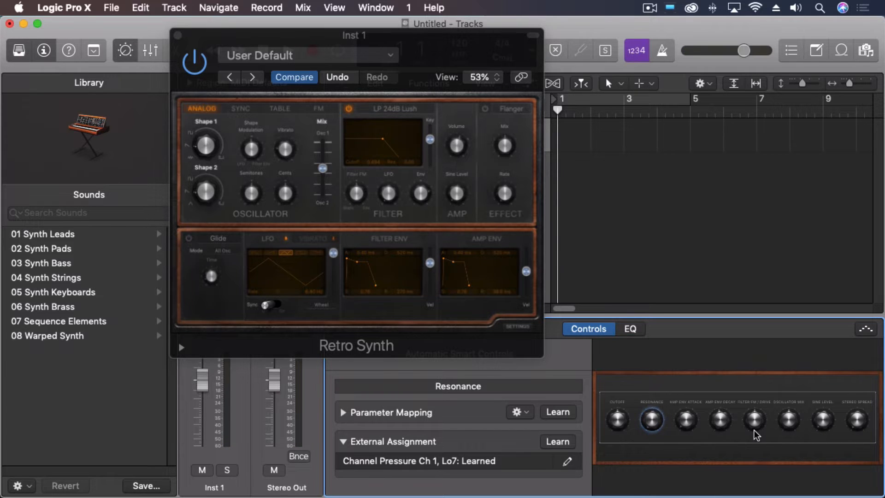
{"action": "left_click", "coordinate": [617, 419]}
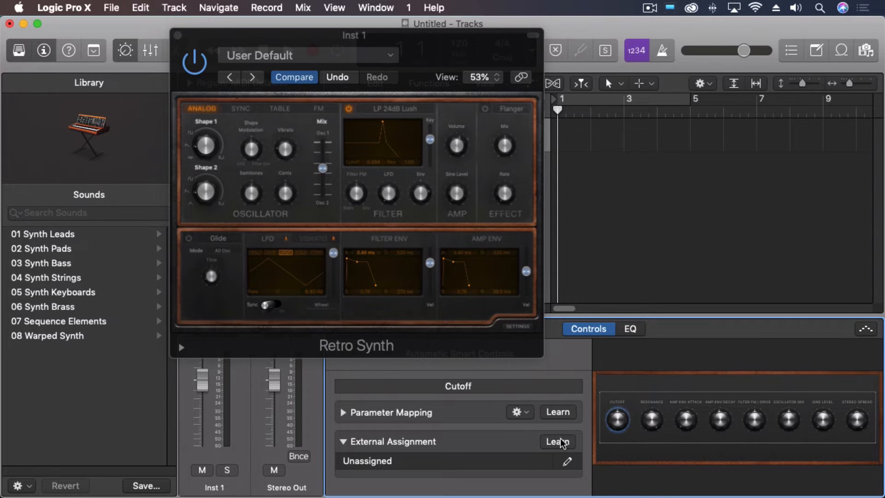
Learn aftertouch for the Cutoff knob and confirm Resonance is now Unassigned
{"action": "left_click", "coordinate": [557, 442]}
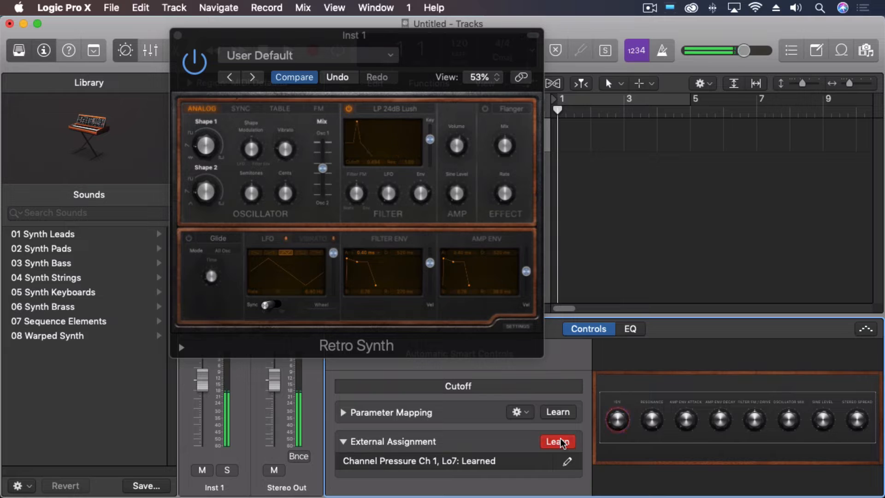
{"action": "left_click", "coordinate": [556, 441]}
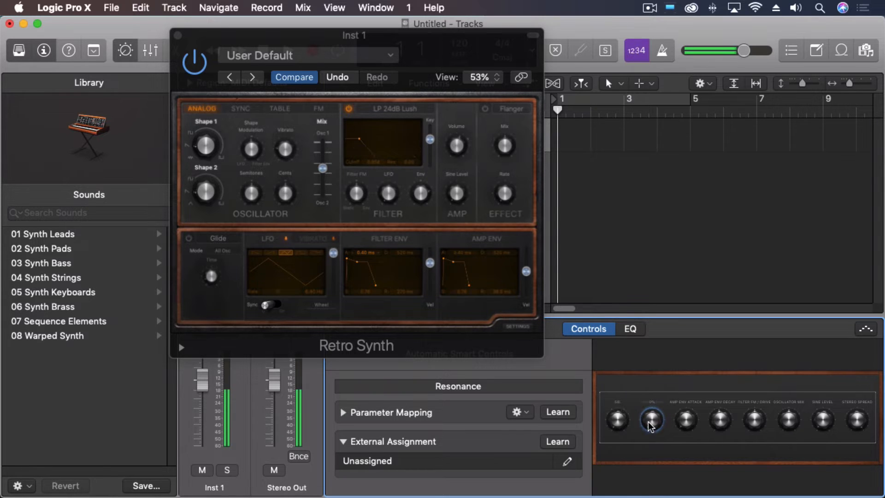
{"action": "left_click", "coordinate": [618, 419]}
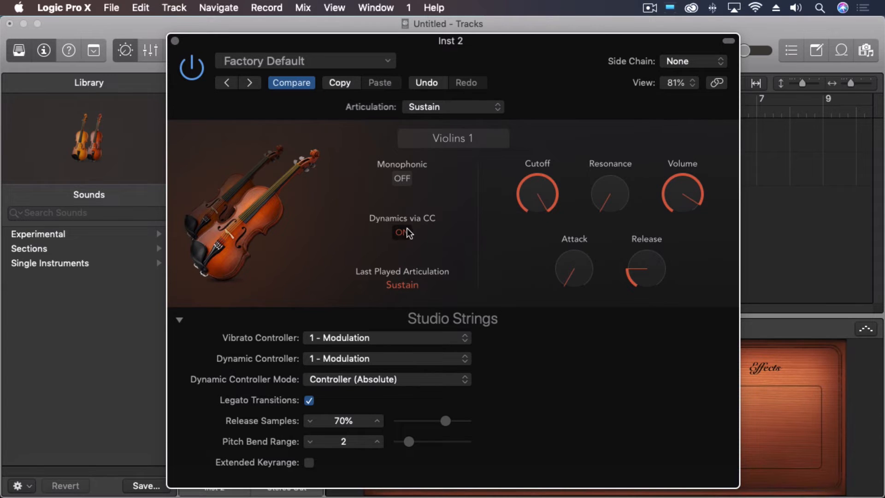
Turn Dynamics via CC on and keep the Dynamic Controller at 1 - Modulation
{"action": "left_click", "coordinate": [401, 232]}
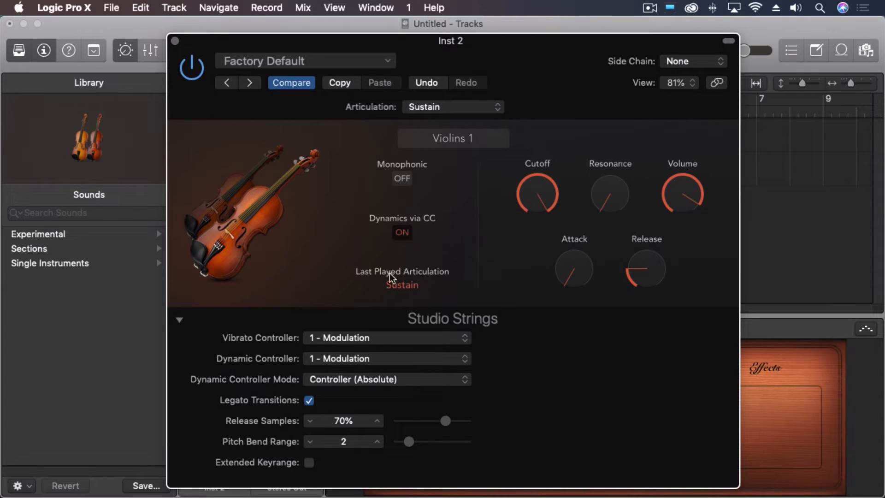
{"action": "left_click", "coordinate": [387, 358]}
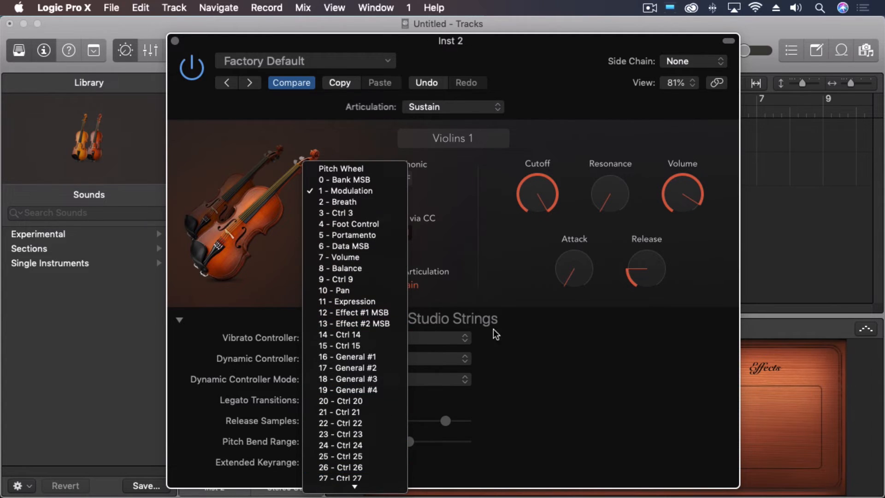
{"action": "mouse_move", "coordinate": [503, 239]}
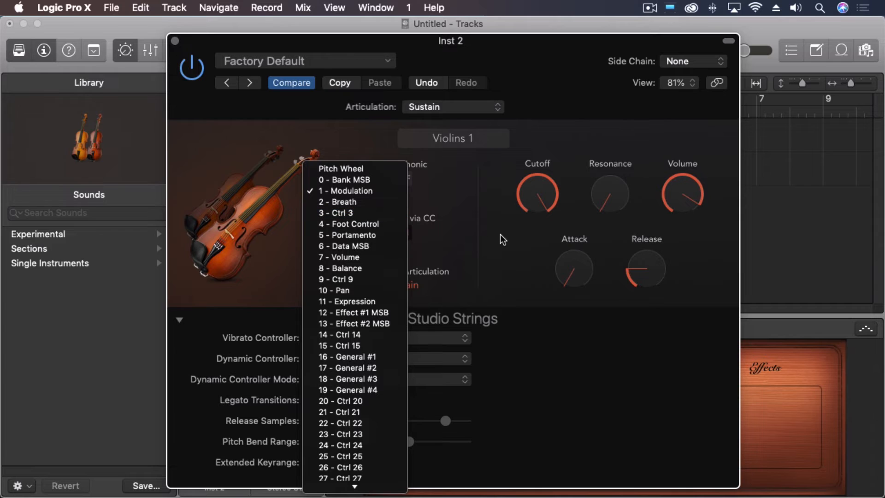
{"action": "left_click", "coordinate": [346, 190]}
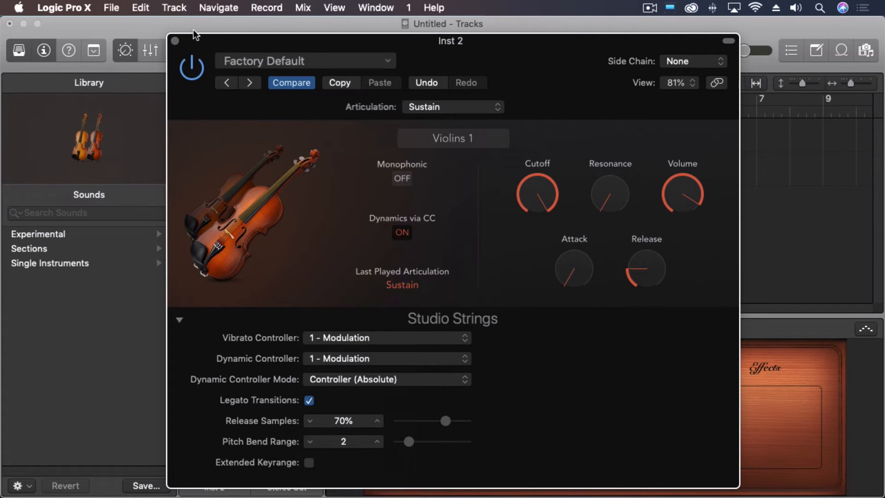
{"action": "mouse_move", "coordinate": [213, 68]}
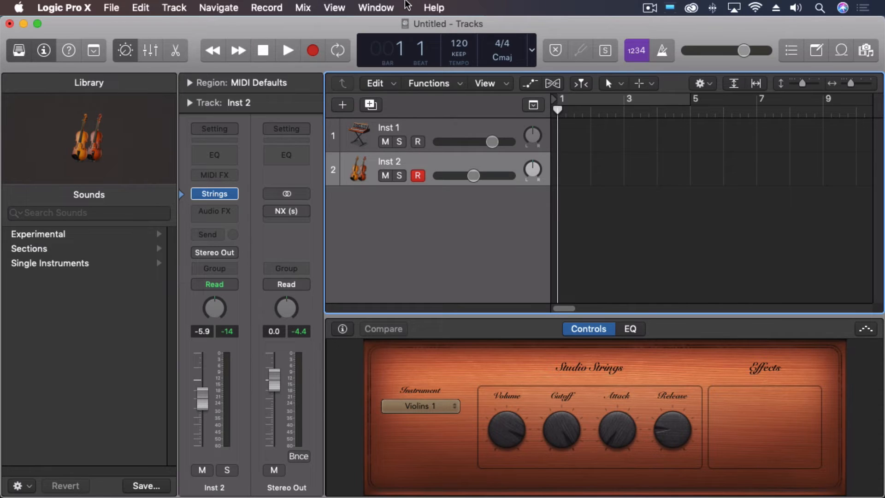
Bring up the MIDI Environment via the Window menu on the Click & Ports layer
{"action": "left_click", "coordinate": [376, 8]}
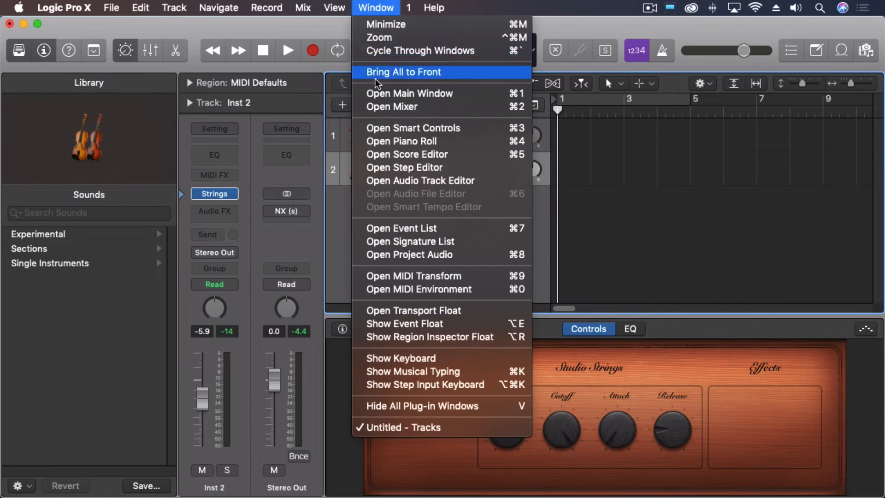
{"action": "mouse_move", "coordinate": [433, 289]}
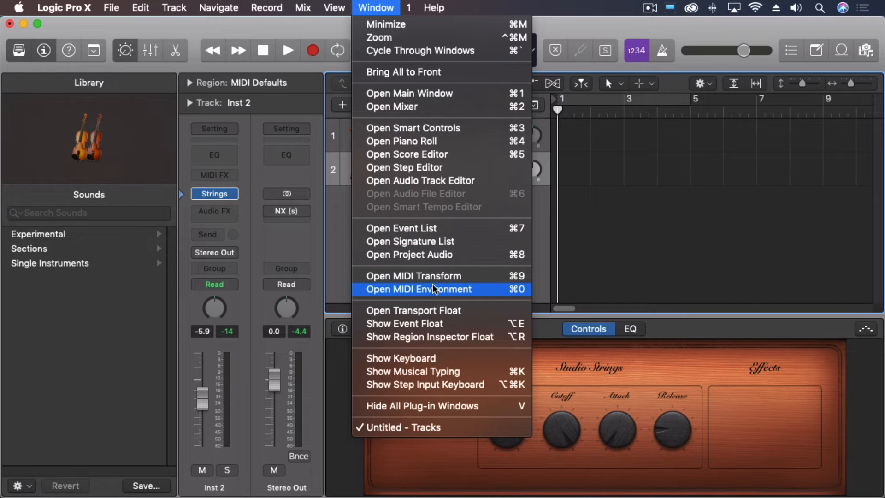
{"action": "left_click", "coordinate": [418, 288]}
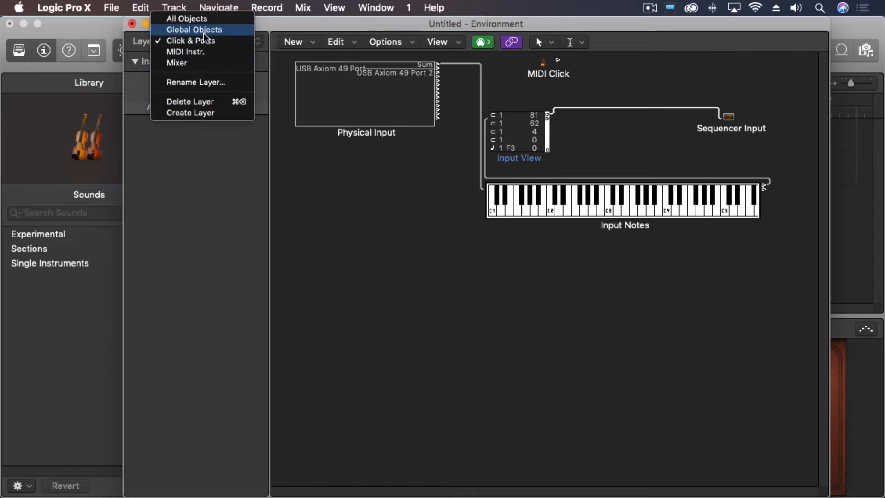
{"action": "left_click", "coordinate": [191, 39]}
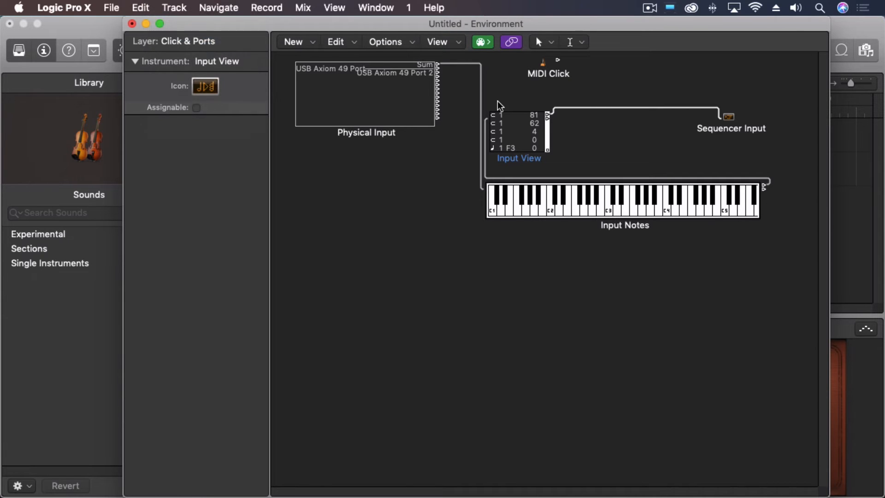
{"action": "mouse_move", "coordinate": [283, 42]}
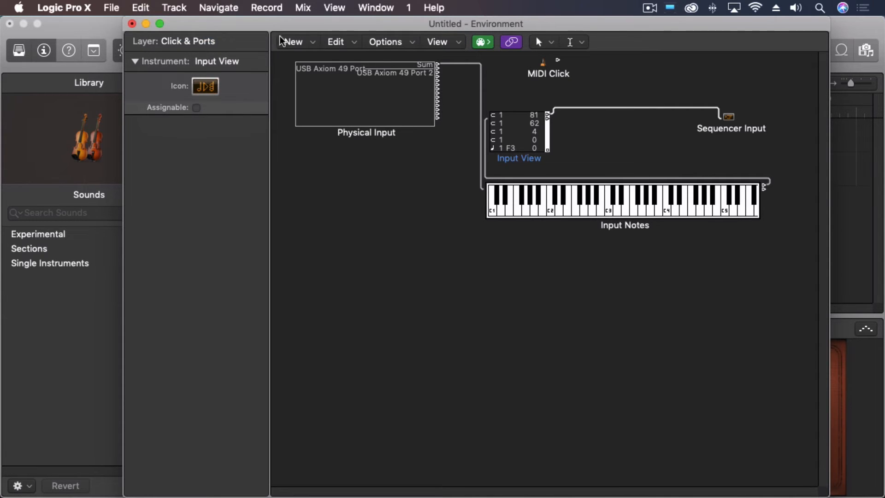
Create a Transformer and cable the Input Notes keyboard output into it
{"action": "left_click", "coordinate": [293, 41]}
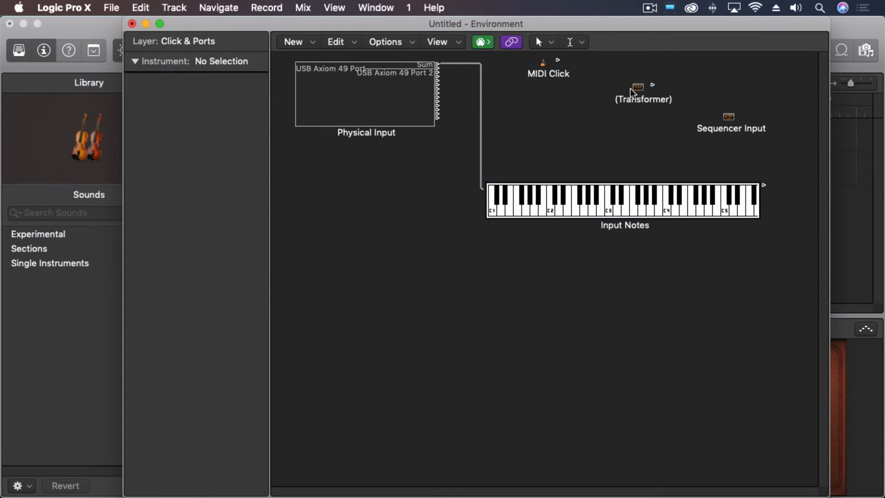
{"action": "left_click_drag", "start_coordinate": [653, 85], "coordinate": [763, 185]}
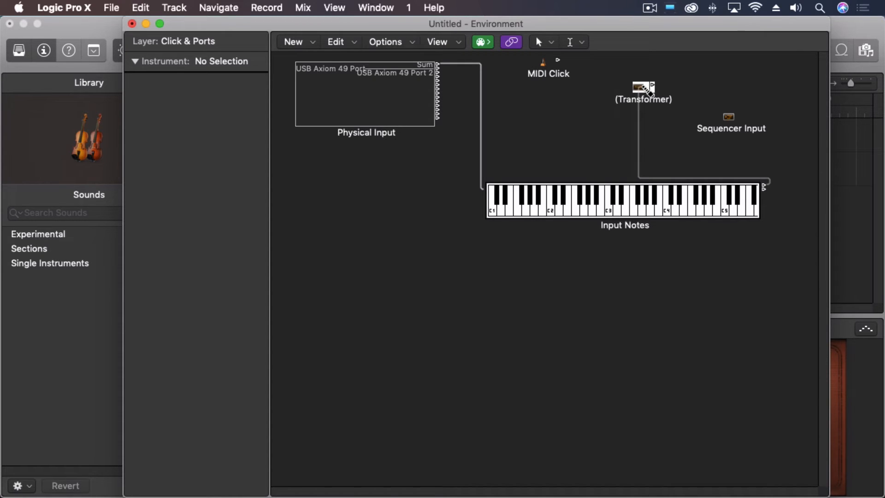
{"action": "left_click", "coordinate": [625, 200]}
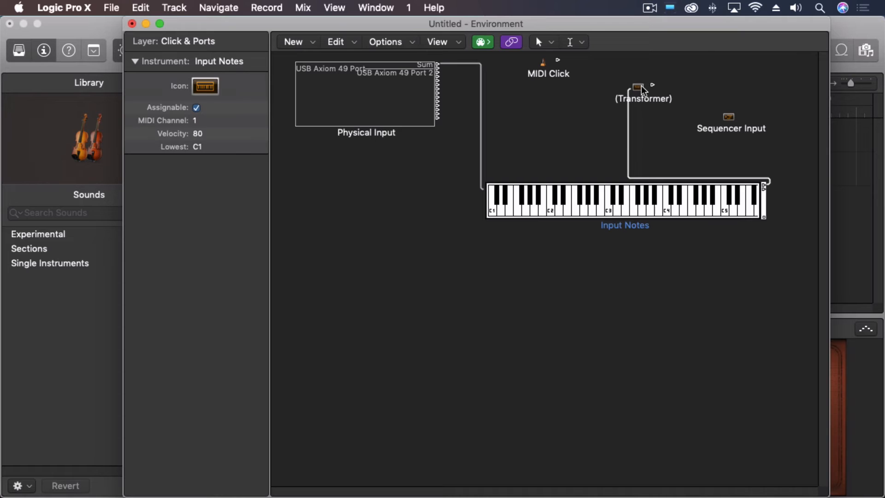
Create a Monitor object and cable it onward to the Sequencer Input
{"action": "left_click", "coordinate": [294, 42]}
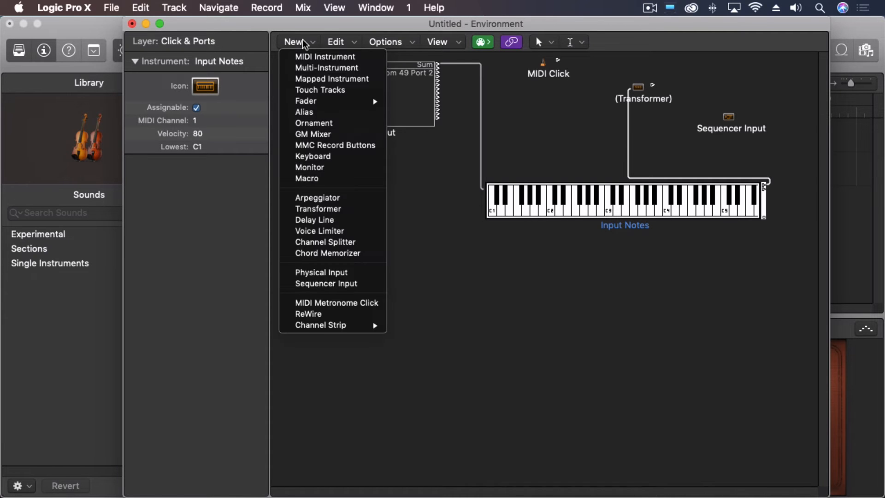
{"action": "mouse_move", "coordinate": [335, 145]}
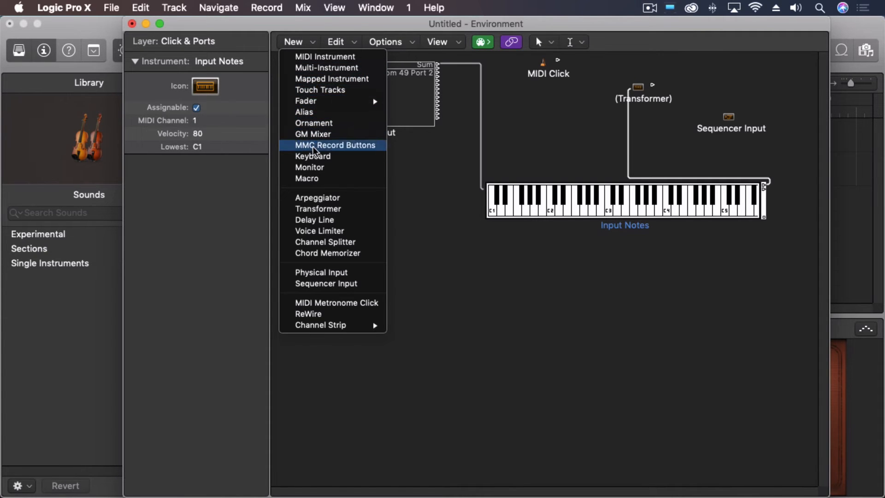
{"action": "left_click", "coordinate": [309, 167]}
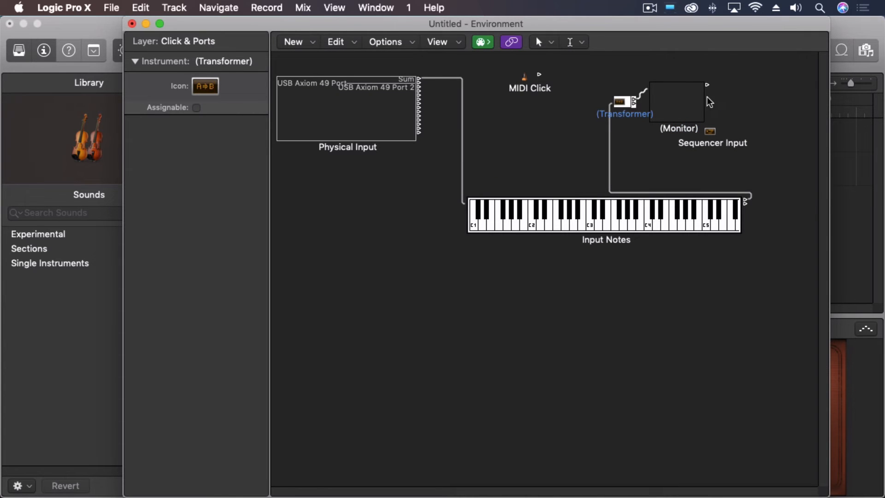
{"action": "left_click", "coordinate": [678, 102]}
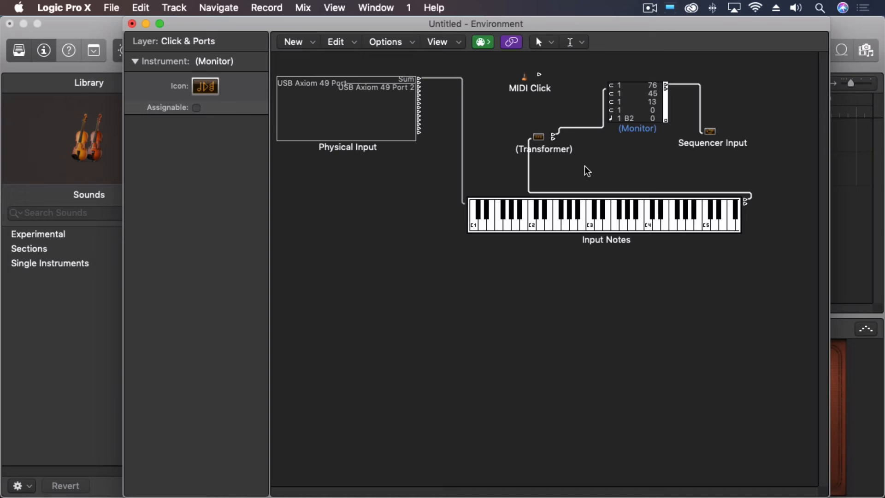
Set the transformer condition to status = C-Press and fix the outgoing status to Control
{"action": "double_click", "coordinate": [537, 137]}
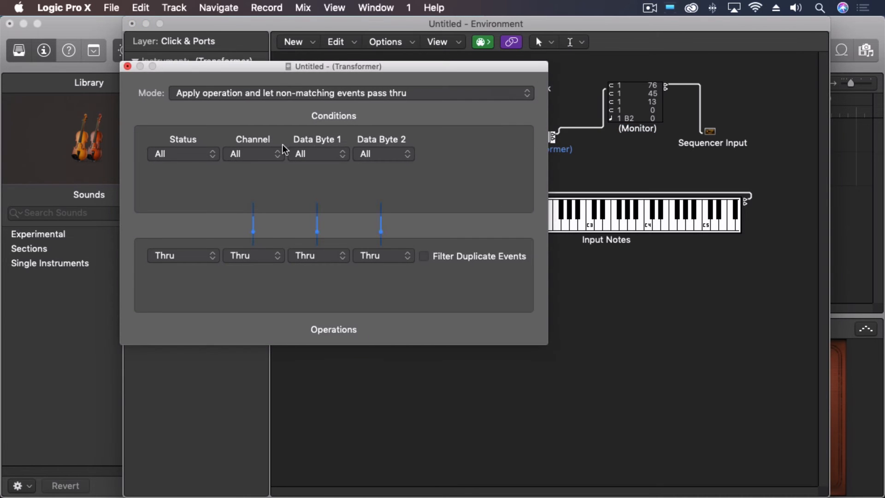
{"action": "left_click", "coordinate": [183, 154]}
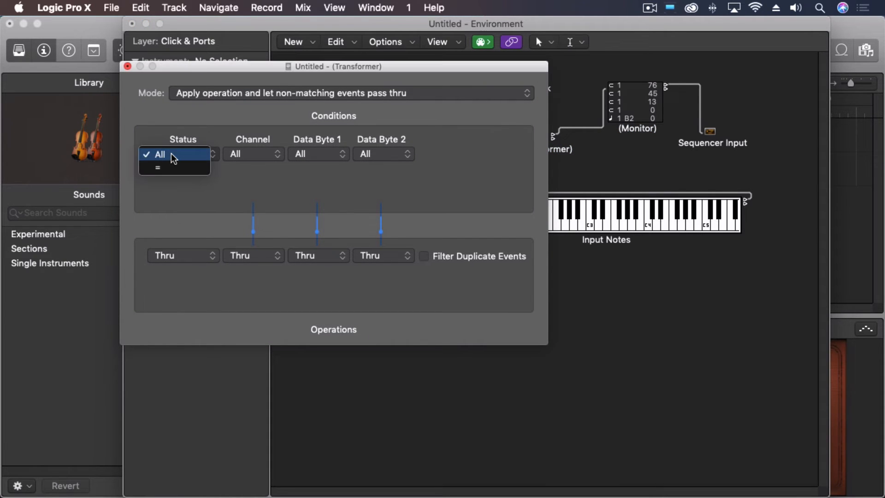
{"action": "left_click", "coordinate": [162, 168]}
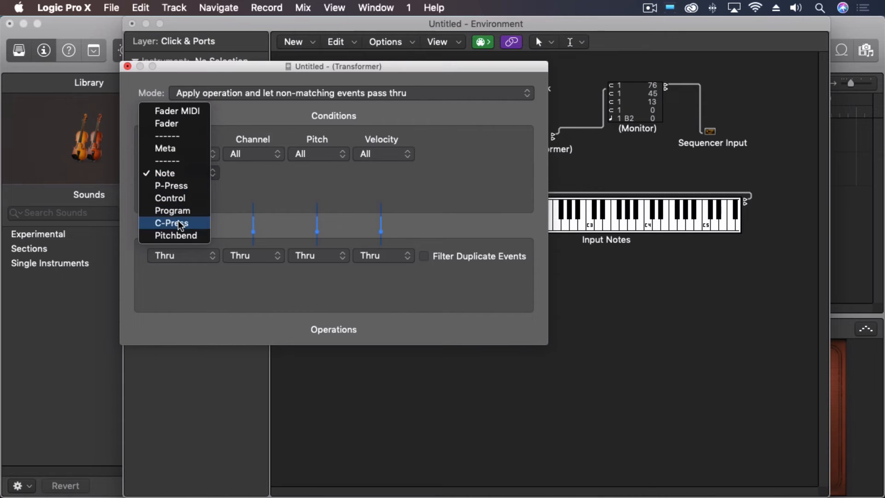
{"action": "left_click", "coordinate": [172, 222]}
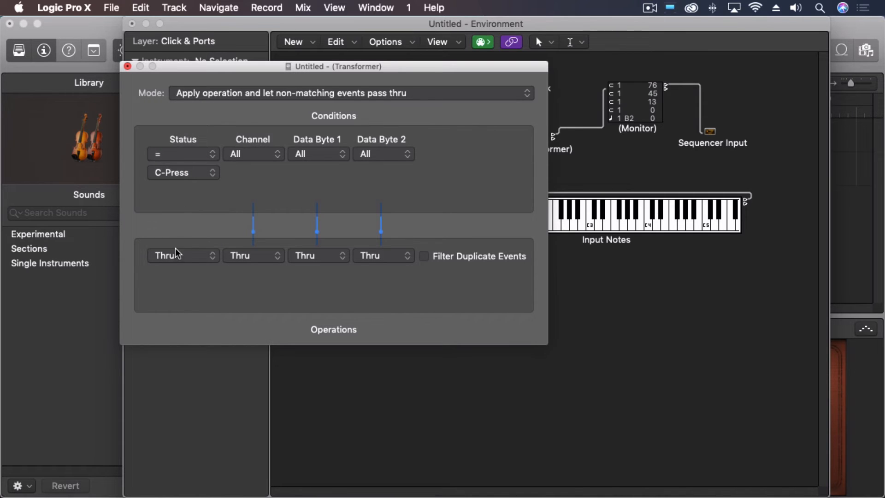
{"action": "left_click", "coordinate": [182, 255]}
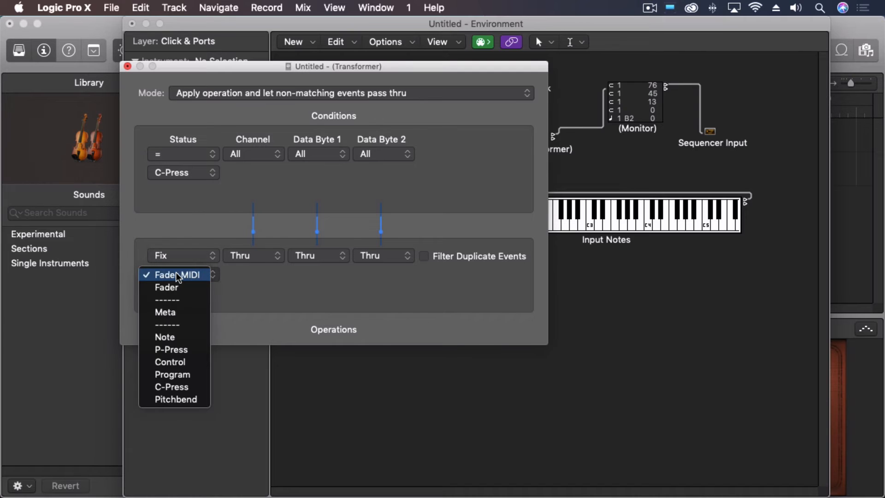
{"action": "left_click", "coordinate": [169, 361]}
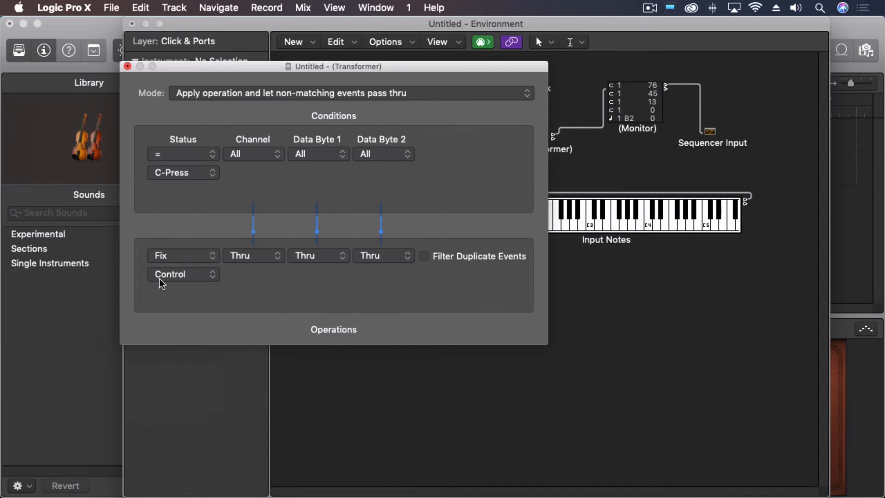
Fix the first data byte to controller number 1
{"action": "left_click", "coordinate": [252, 256]}
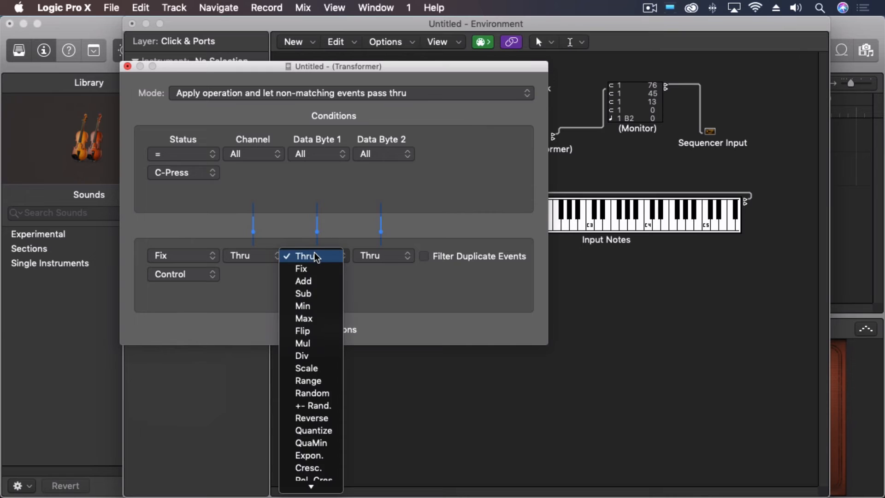
{"action": "left_click", "coordinate": [301, 268]}
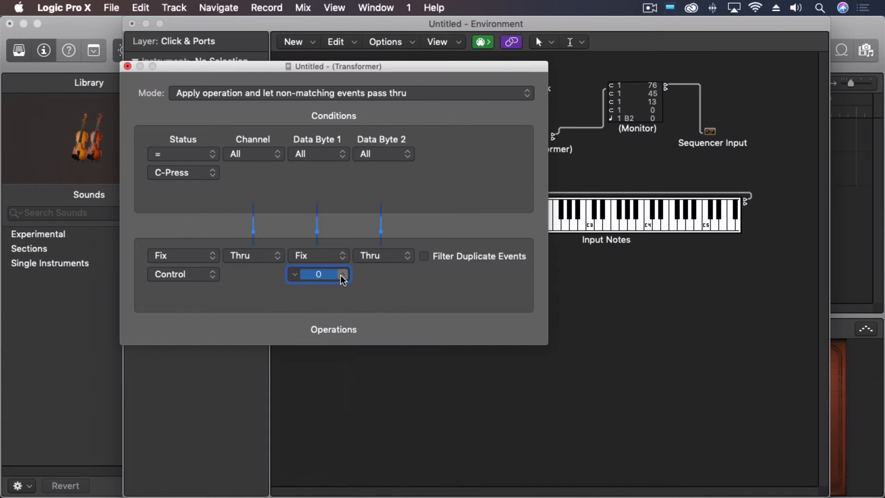
{"action": "left_click", "coordinate": [342, 271]}
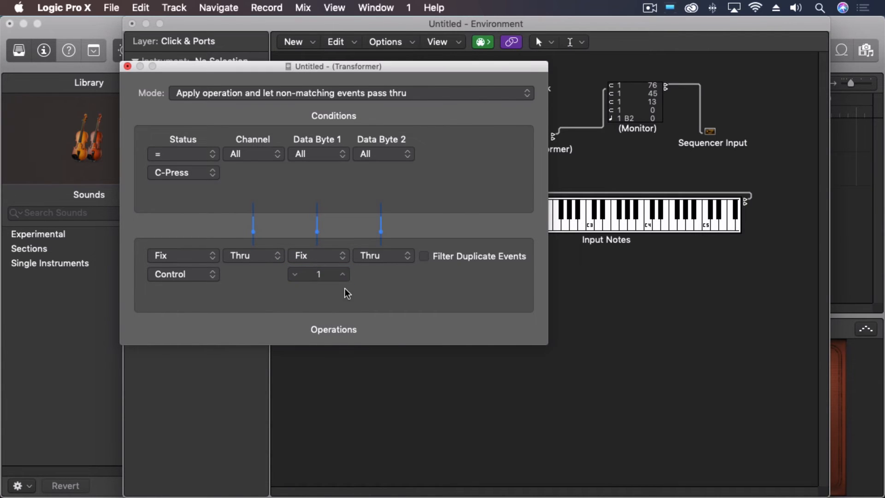
{"action": "mouse_move", "coordinate": [330, 281]}
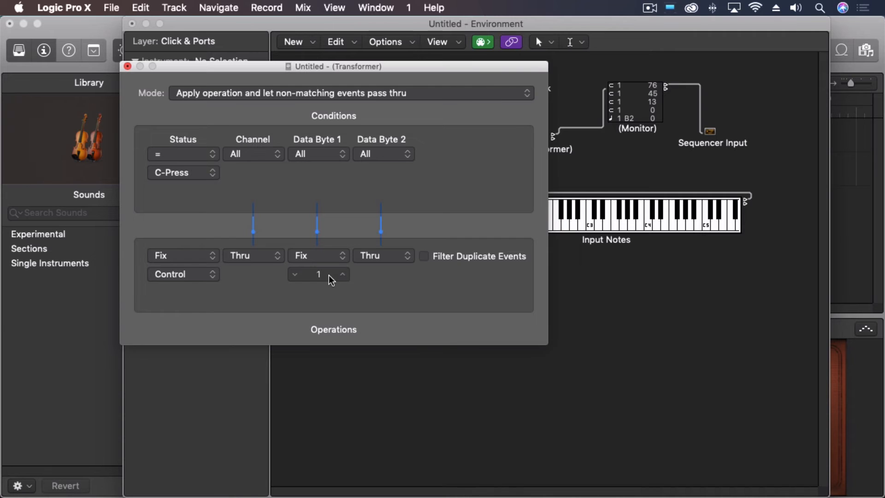
{"action": "mouse_move", "coordinate": [222, 167]}
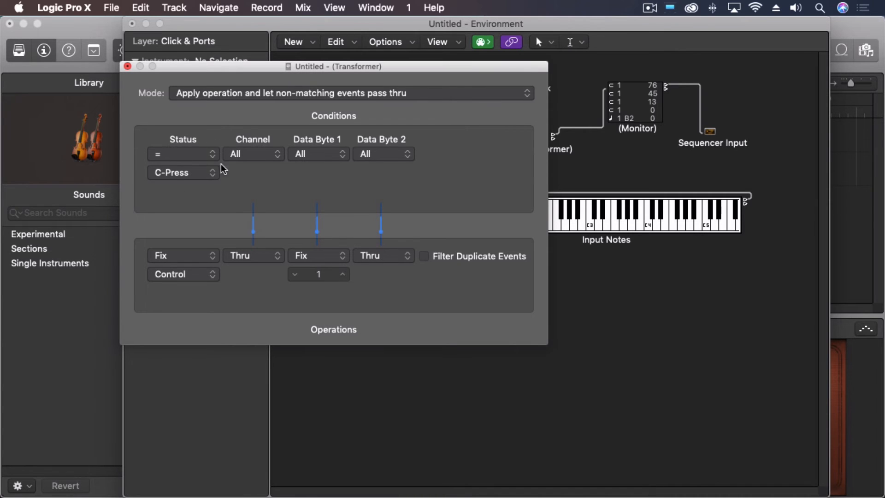
{"action": "mouse_move", "coordinate": [167, 291]}
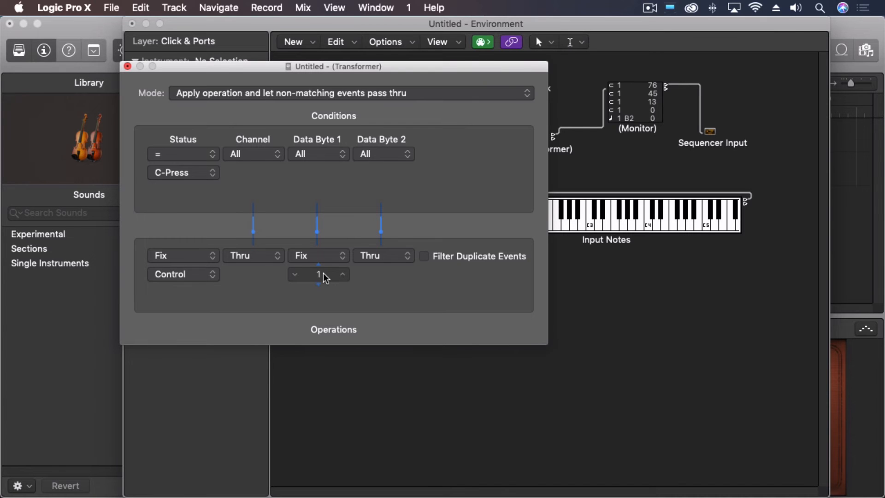
Close the transformer settings, check the Monitor for incoming controller events, and close the Environment
{"action": "left_click", "coordinate": [127, 66]}
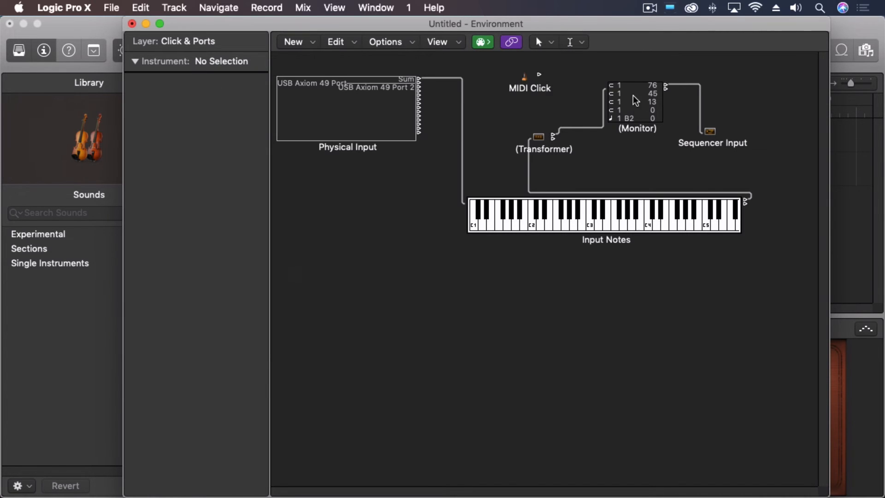
{"action": "left_click", "coordinate": [573, 225]}
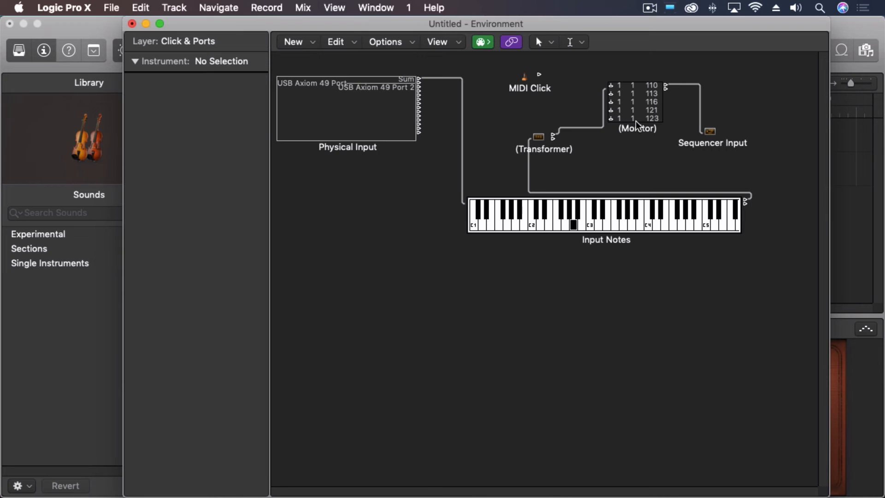
{"action": "left_click", "coordinate": [601, 225]}
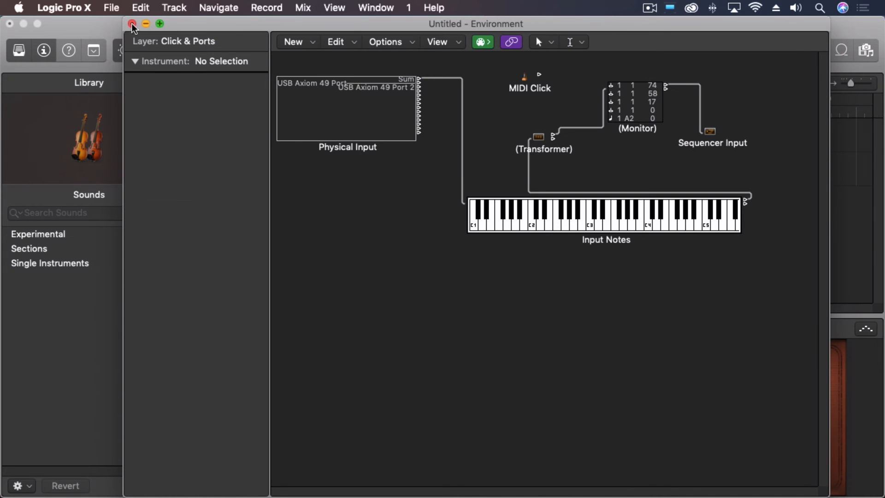
{"action": "left_click", "coordinate": [131, 24]}
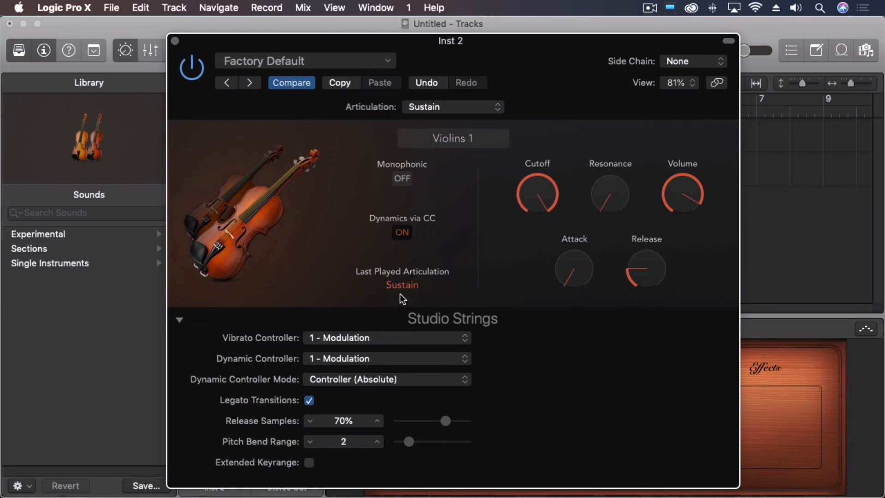
{"action": "left_click", "coordinate": [387, 338]}
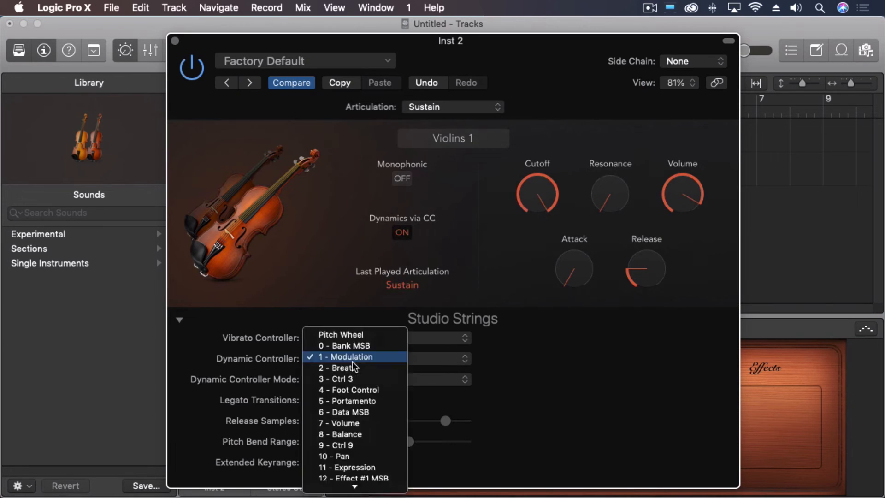
{"action": "left_click", "coordinate": [347, 356]}
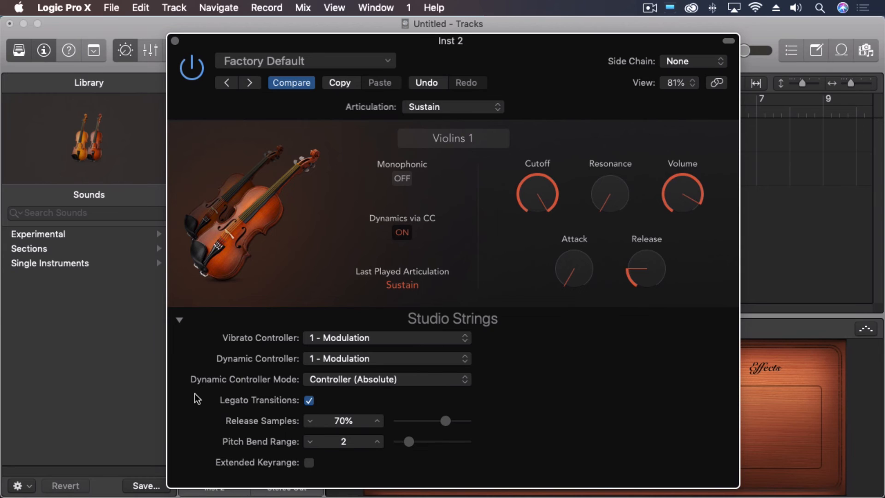
{"action": "mouse_move", "coordinate": [390, 222]}
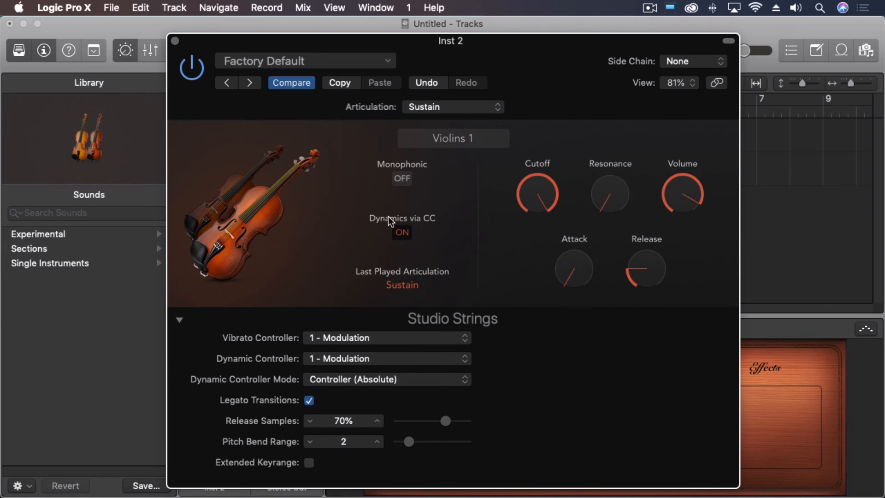
{"action": "mouse_move", "coordinate": [414, 231]}
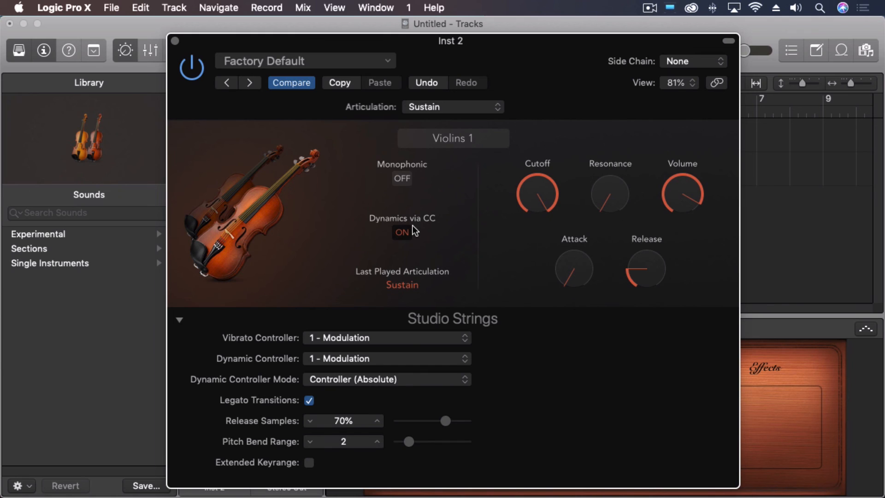
{"action": "mouse_move", "coordinate": [446, 54]}
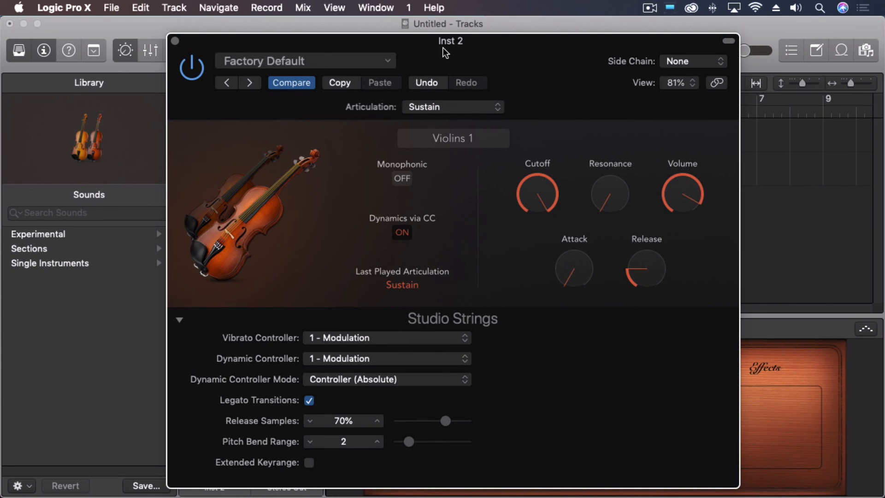
{"action": "mouse_move", "coordinate": [459, 61]}
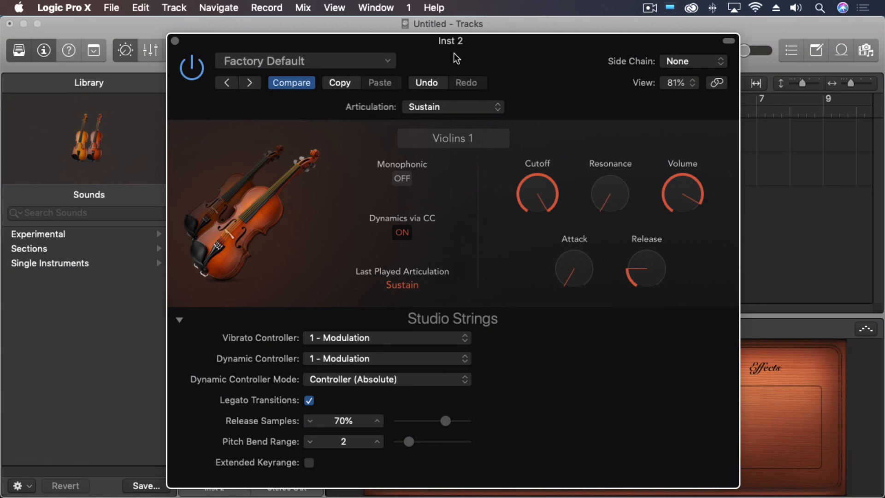
{"action": "mouse_move", "coordinate": [199, 93]}
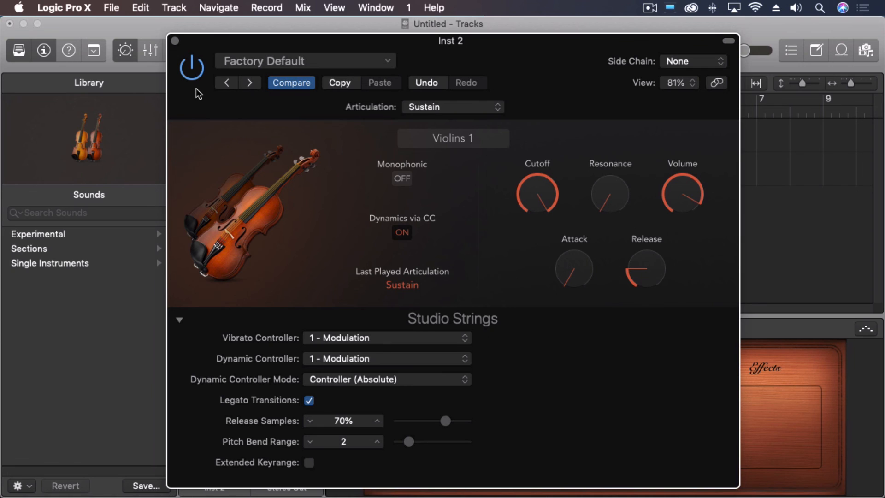